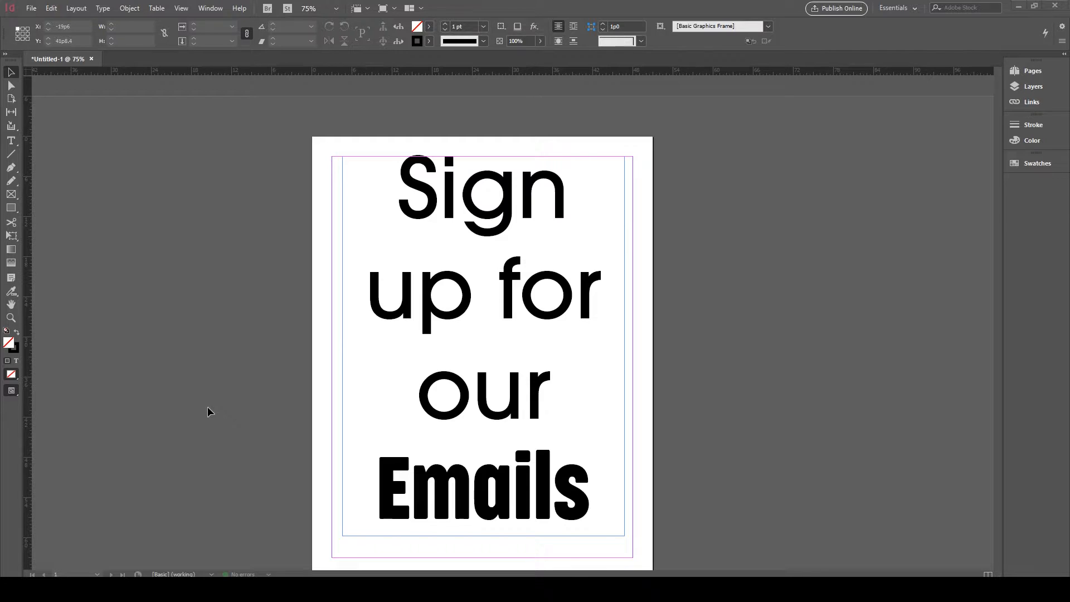
mouse_move(396, 323)
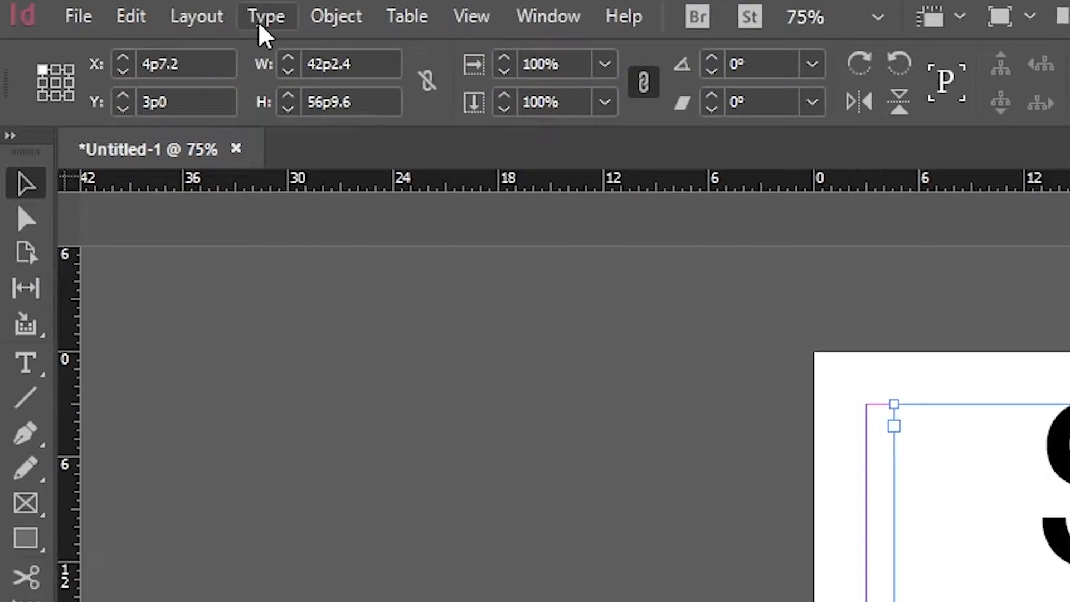
Step: Start a new transparency flattener preset based on [High Resolution] from the Edit menu
click(267, 16)
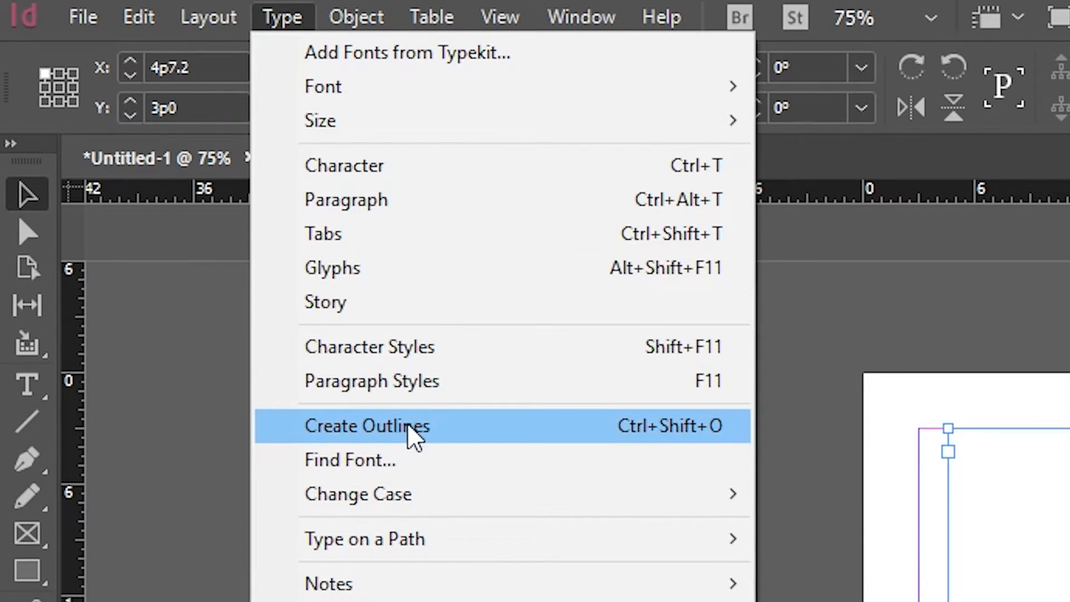
click(367, 425)
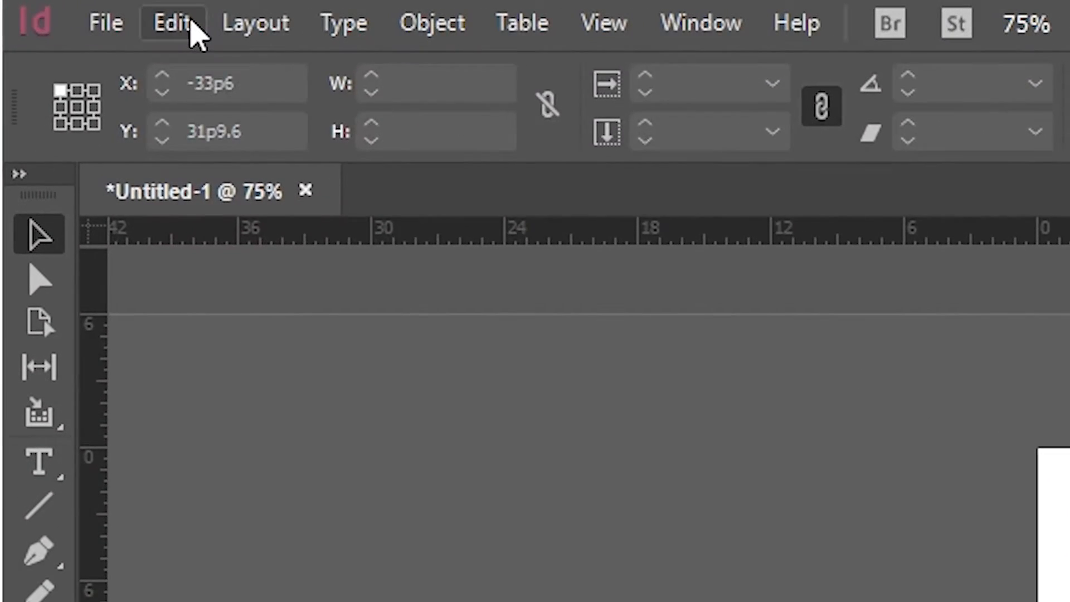
click(172, 22)
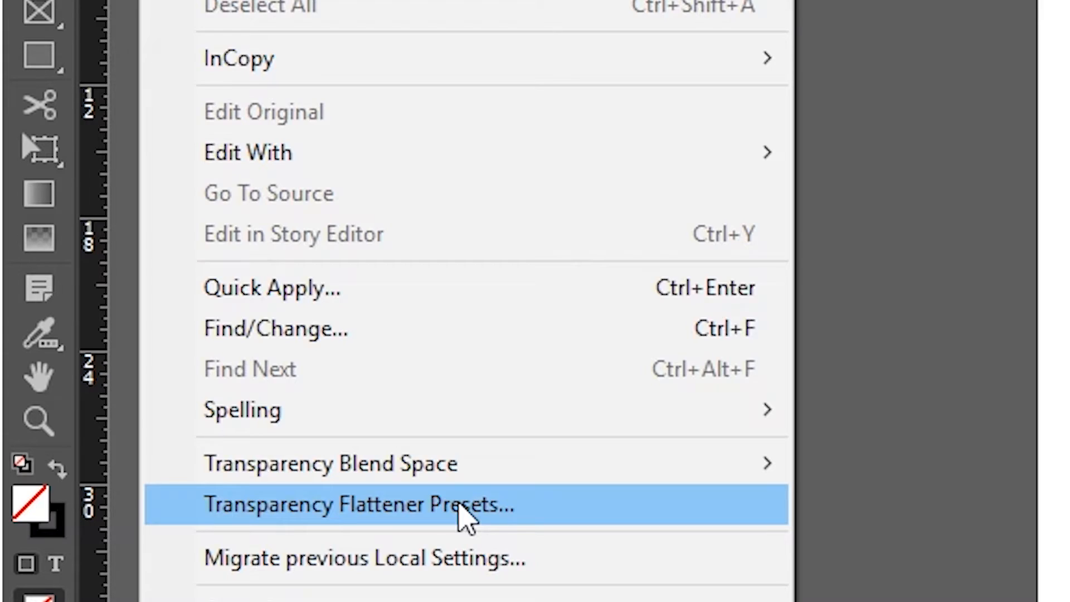
click(359, 505)
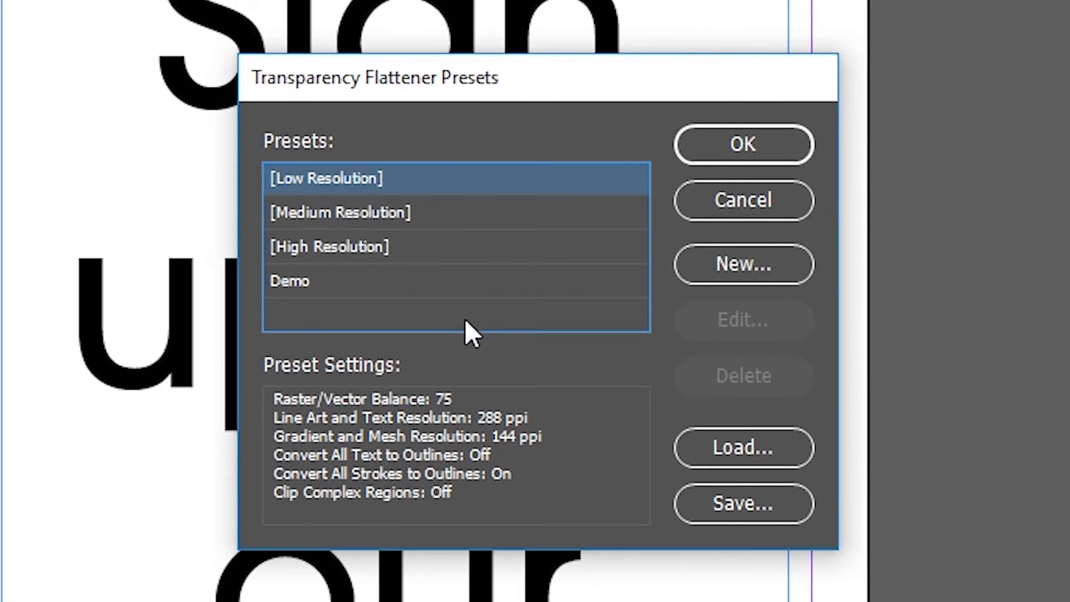
click(328, 246)
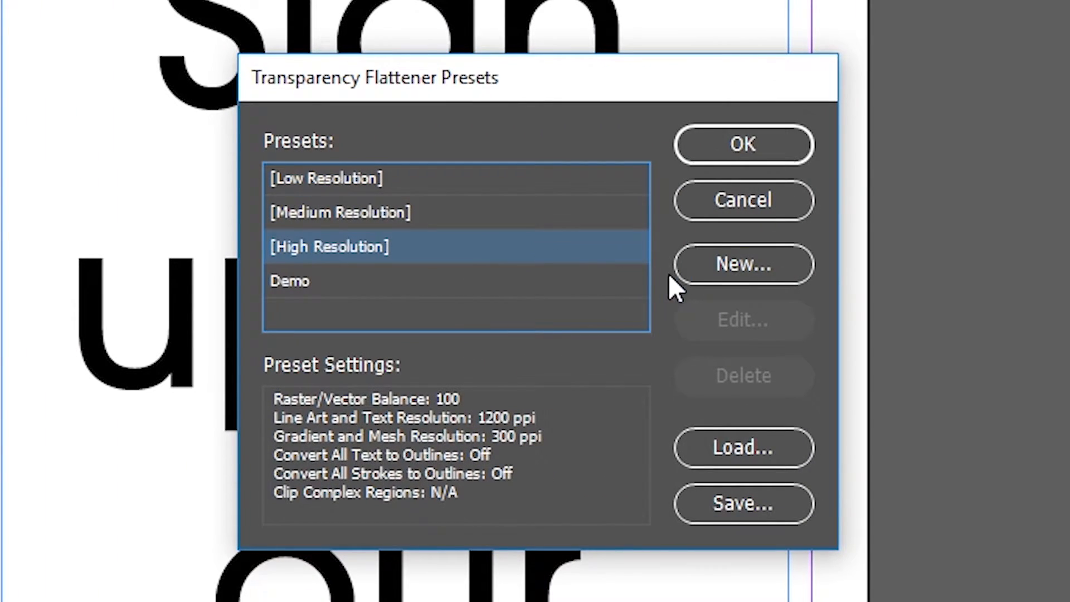
click(742, 263)
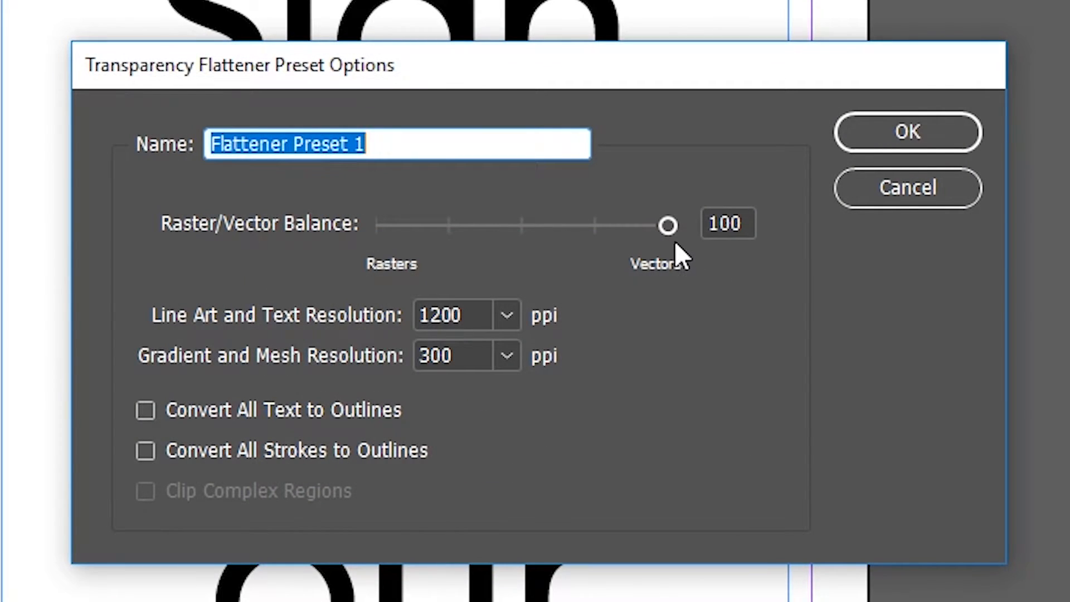
Step: Name the preset Demo1 with Convert All Text to Outlines enabled and keep it
text(Demo1)
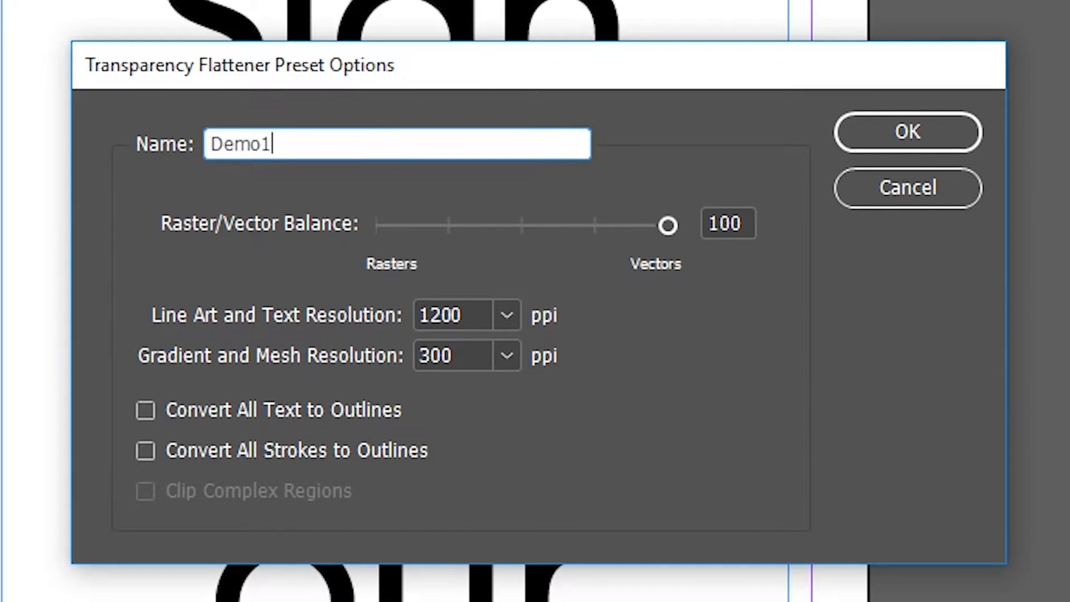
mouse_move(606, 242)
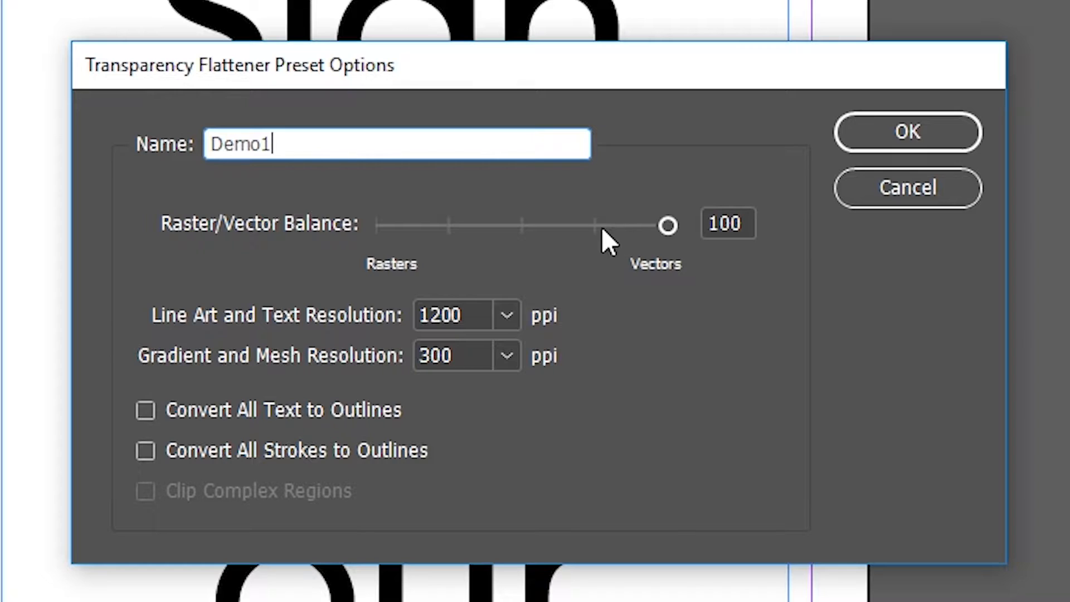
mouse_move(703, 205)
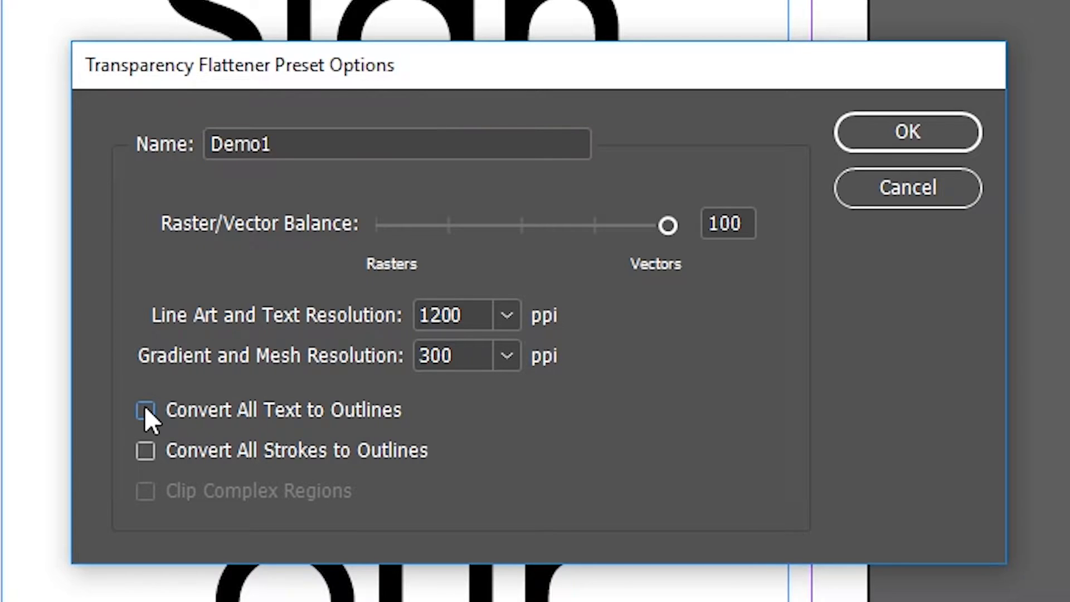
click(145, 409)
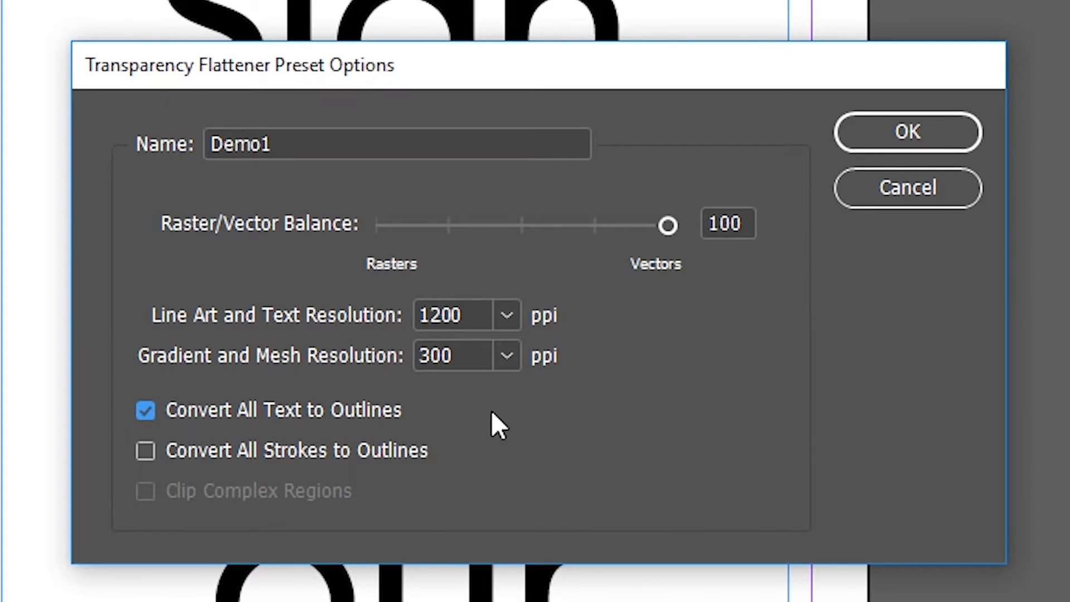
click(906, 132)
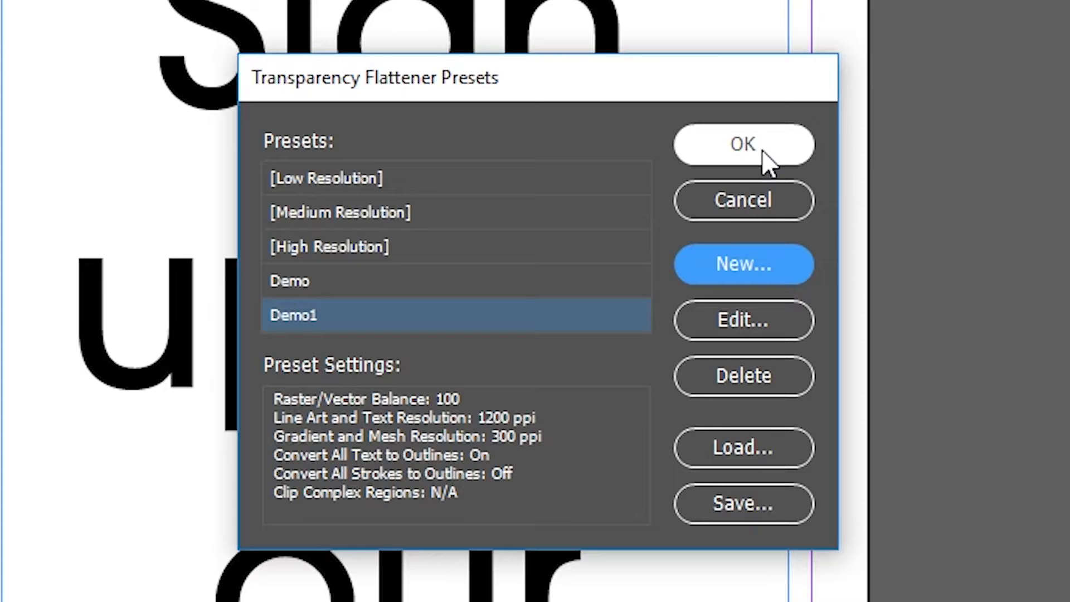
click(742, 144)
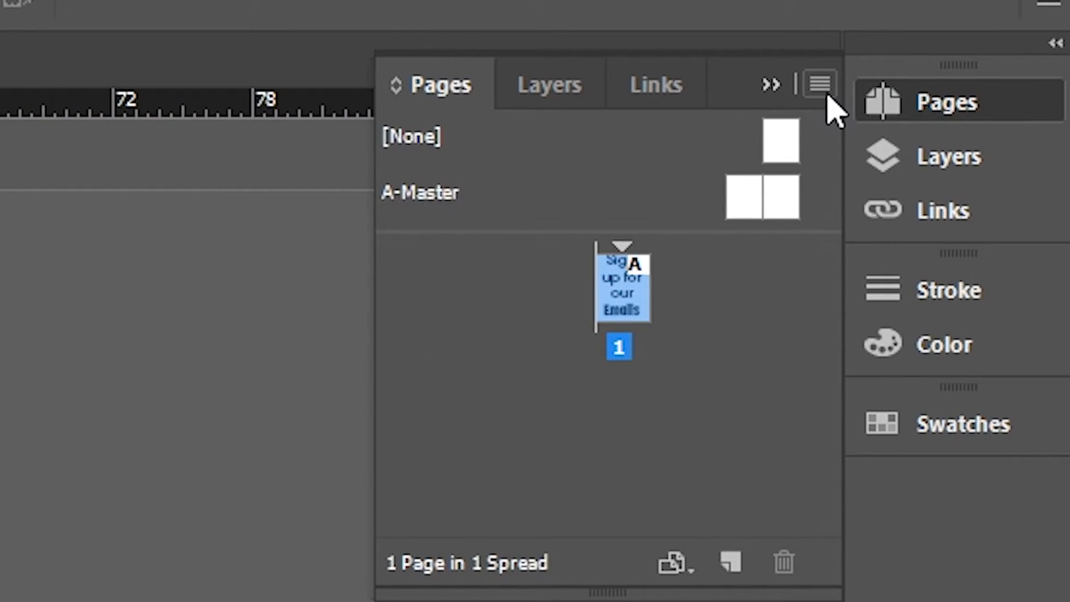
Step: Enable the Transparency icon on page thumbnails via the Pages panel options
click(819, 84)
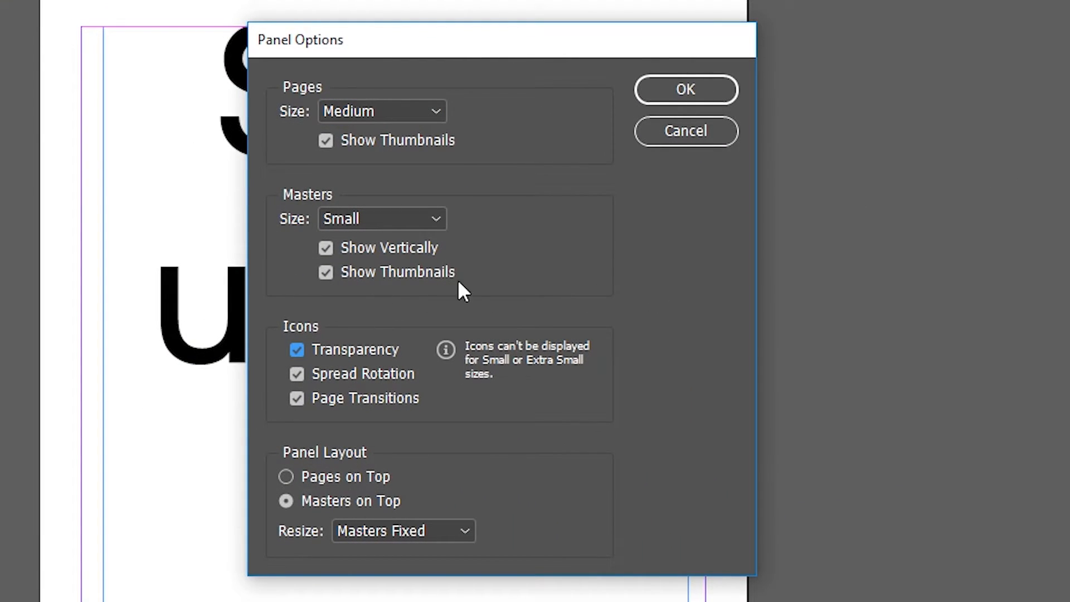
click(684, 89)
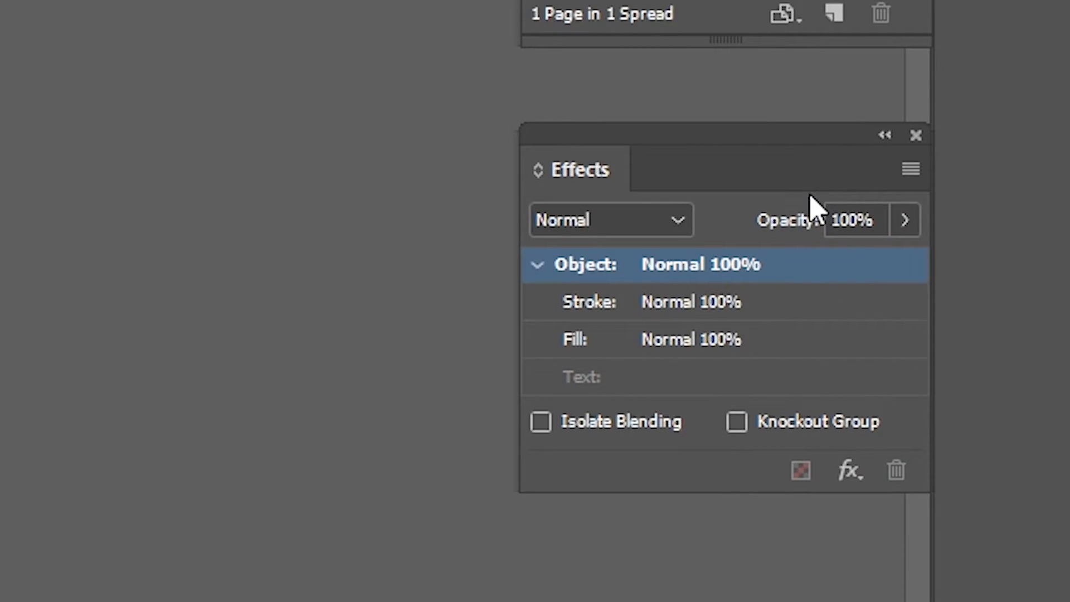
Step: Set the frame's opacity to 0.01% and drag it to the page's top-left corner
click(853, 220)
text(0.01)
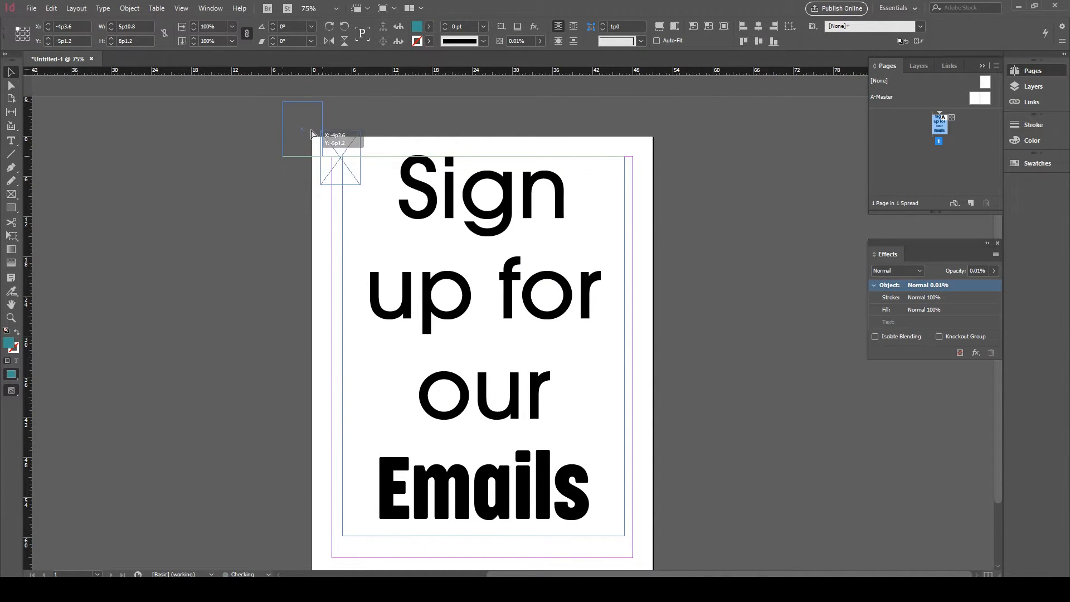
drag(339, 161, 306, 119)
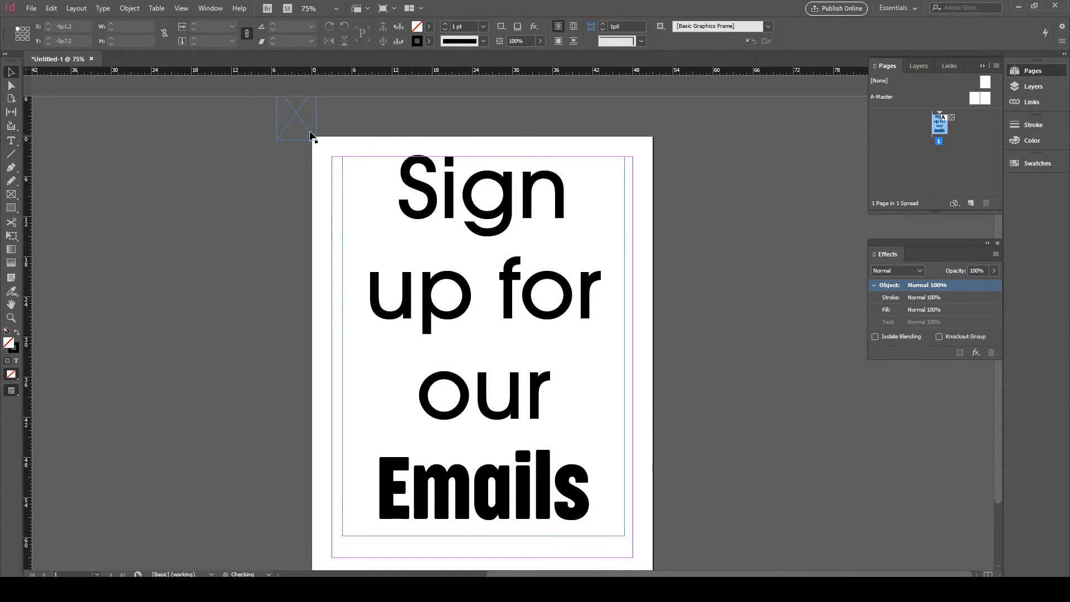
drag(297, 114, 296, 123)
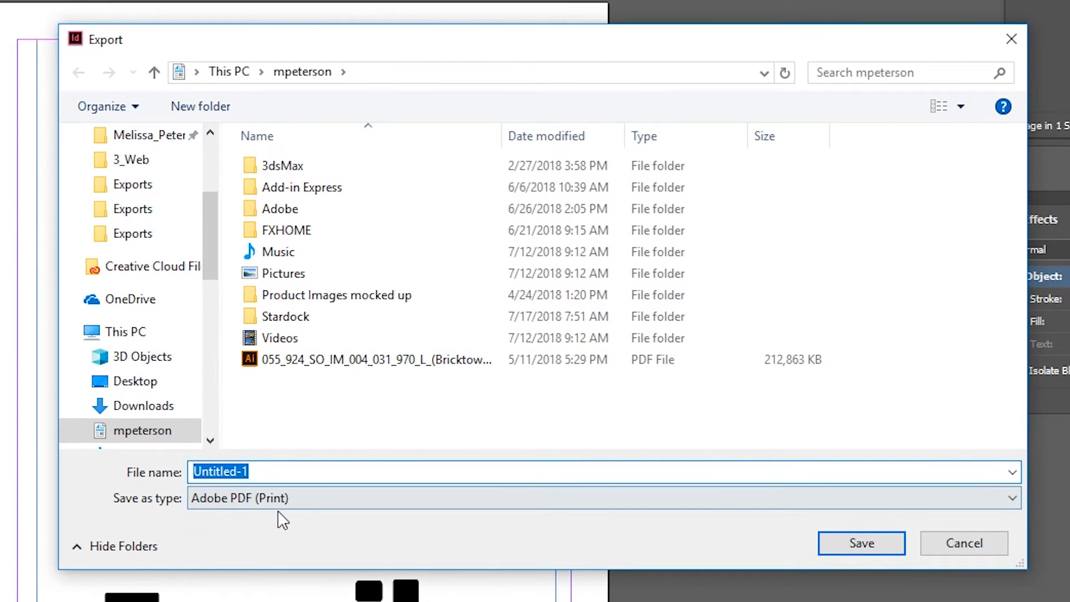
Step: Save the poster as PDF with Acrobat 4 (PDF 1.3) compatibility selected
click(860, 543)
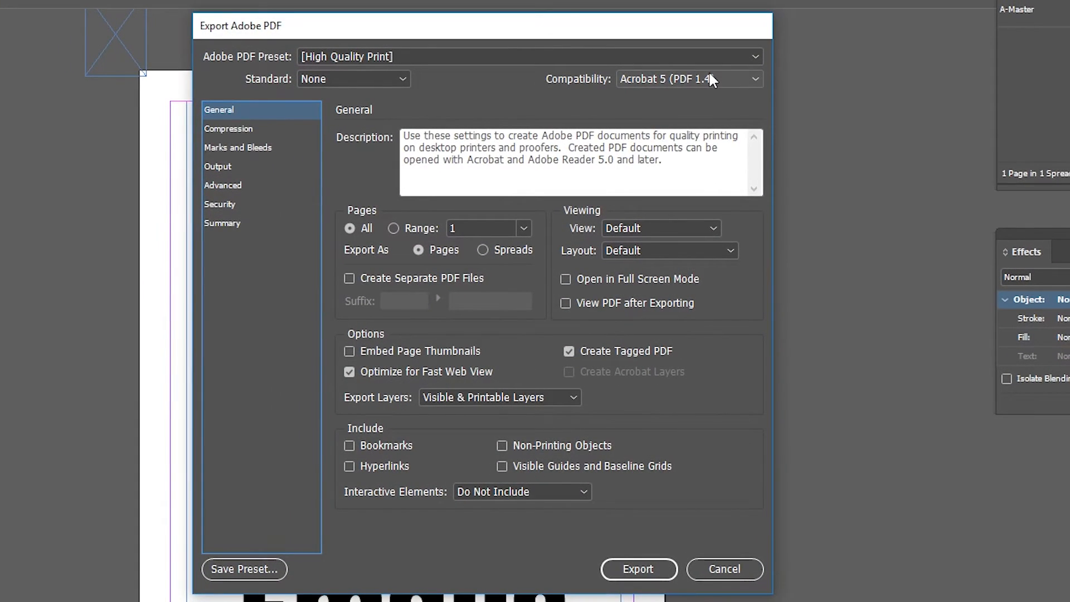
click(686, 78)
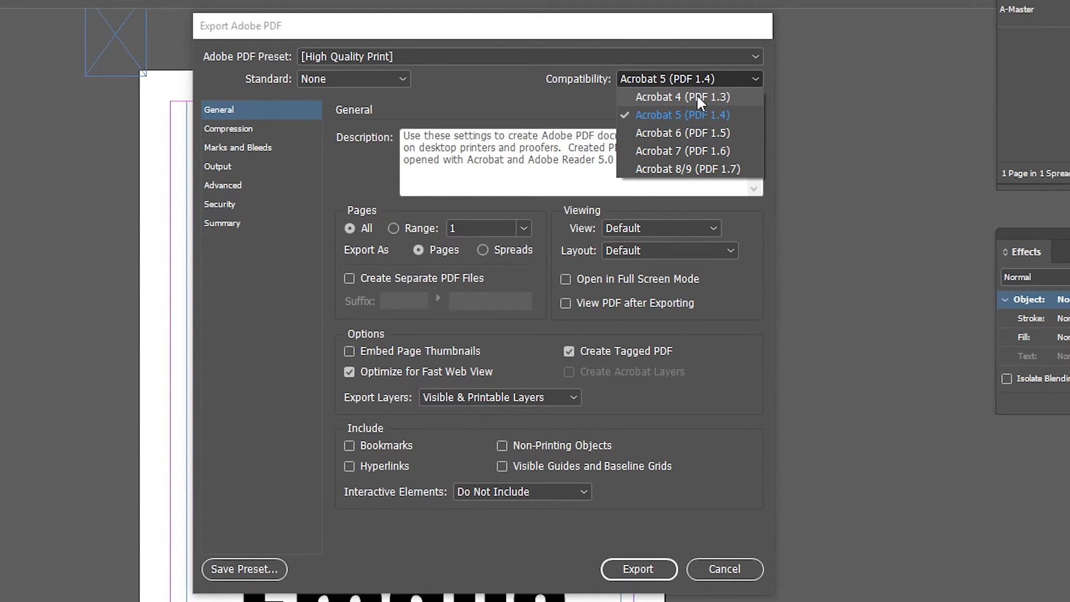
click(680, 96)
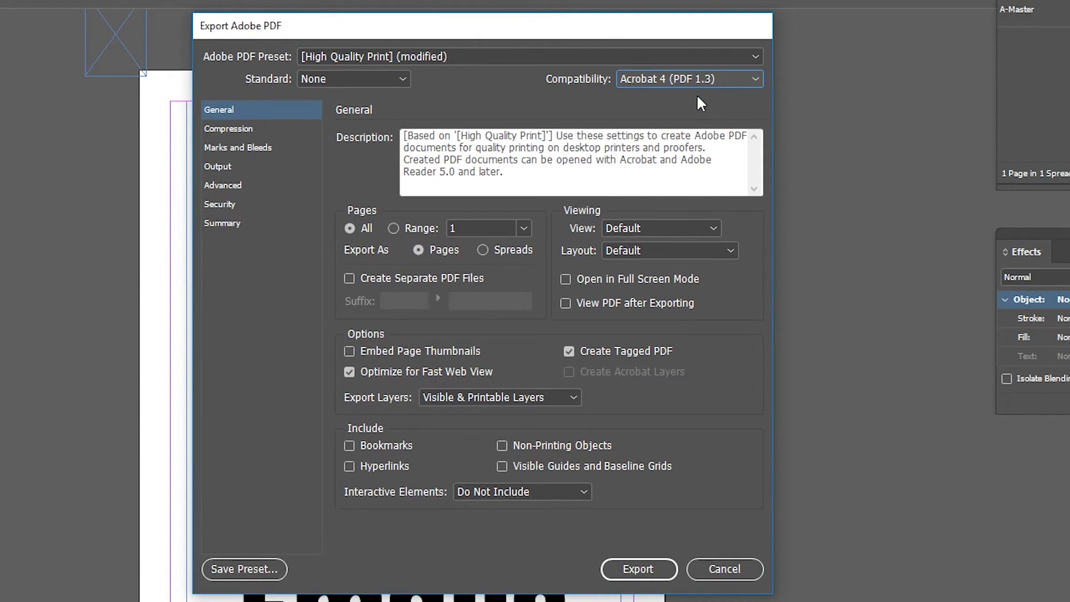
Step: Assign the Demo1 flattener preset under Advanced and export, accepting the transparency warning
click(223, 185)
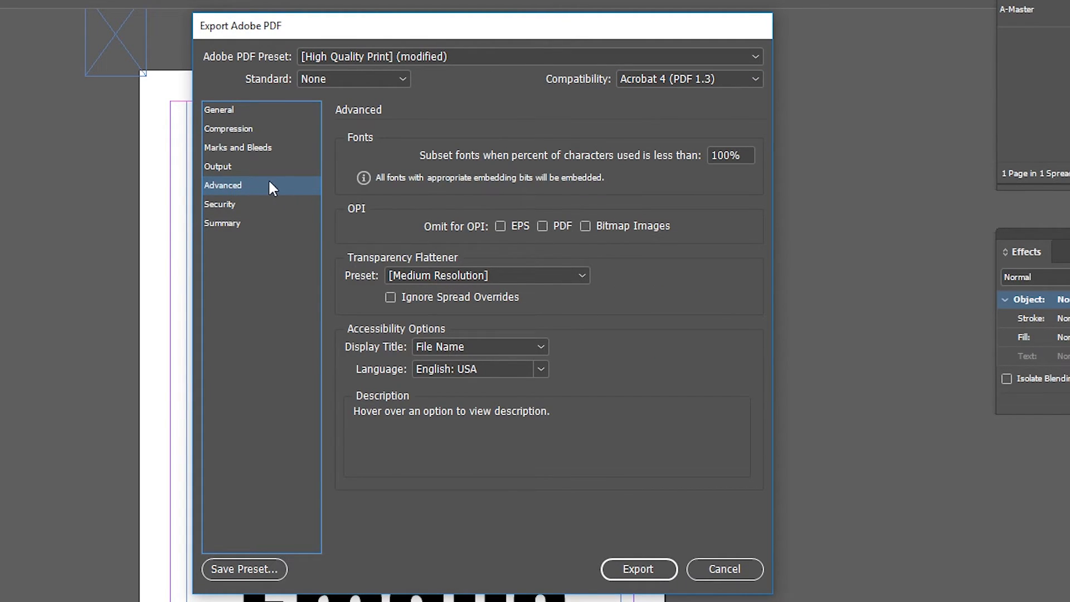
click(486, 275)
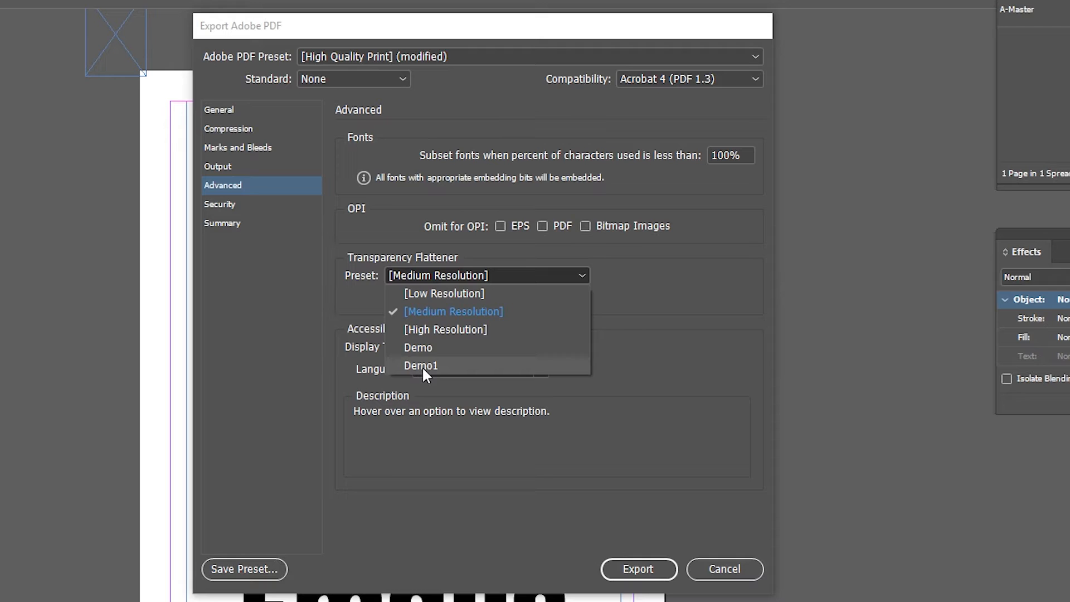
click(421, 365)
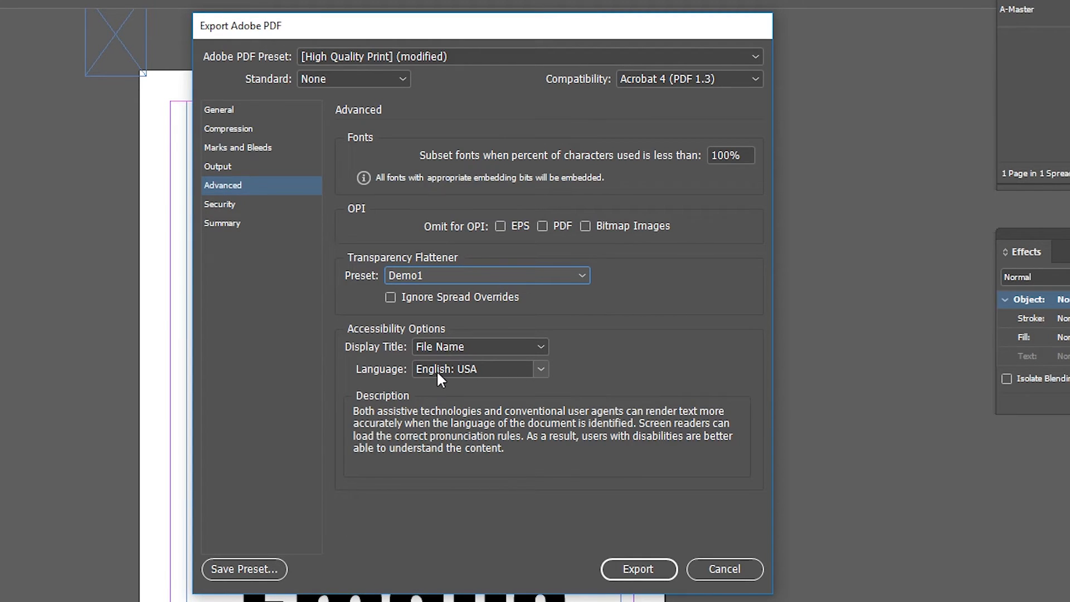
click(638, 569)
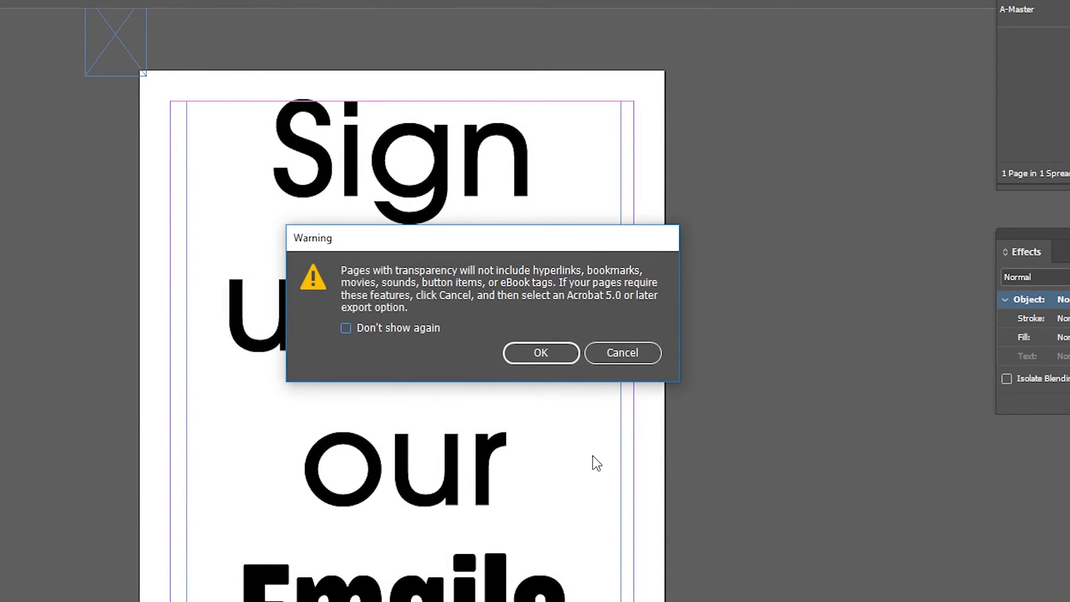
click(541, 353)
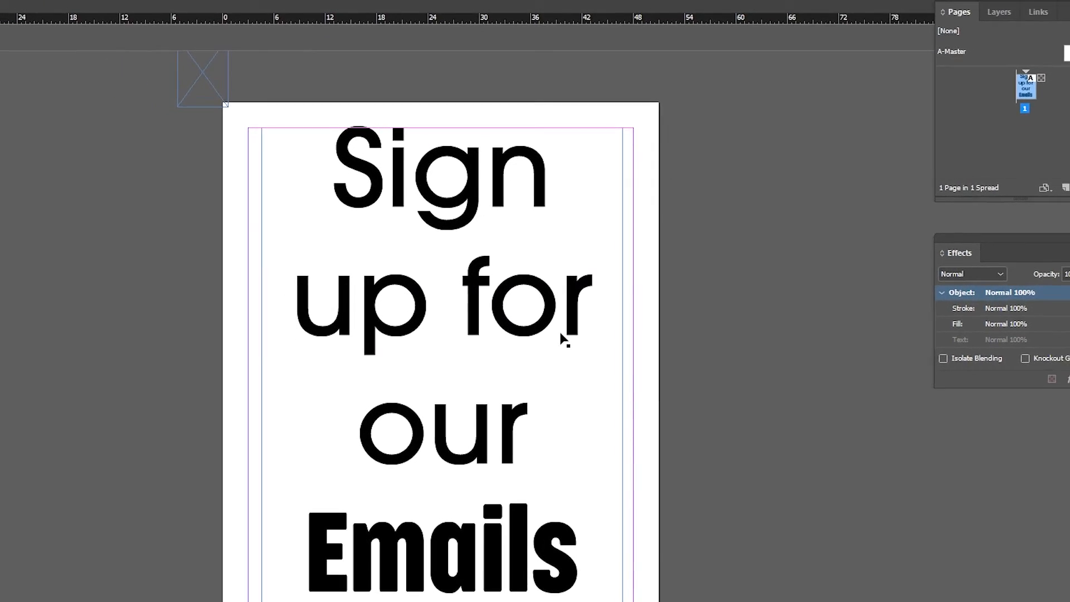